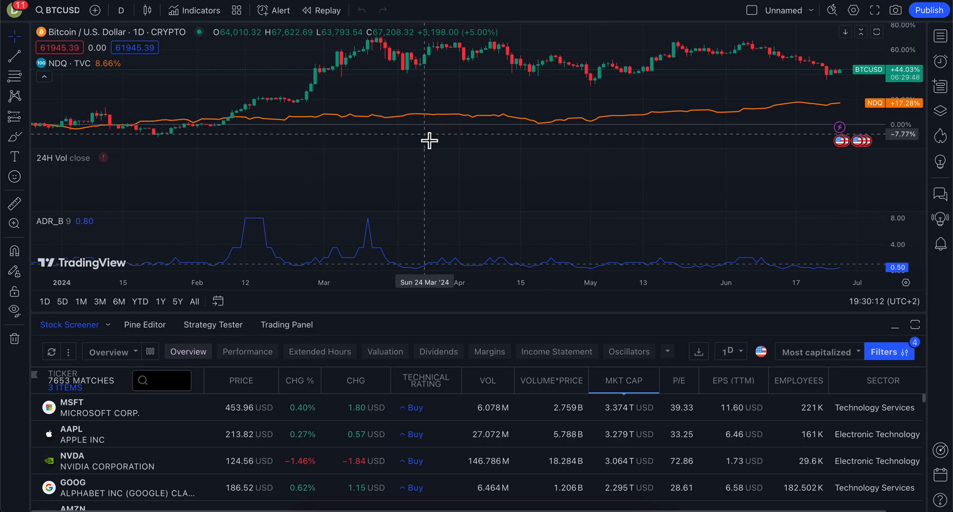
{"action": "mouse_move", "coordinate": [287, 325]}
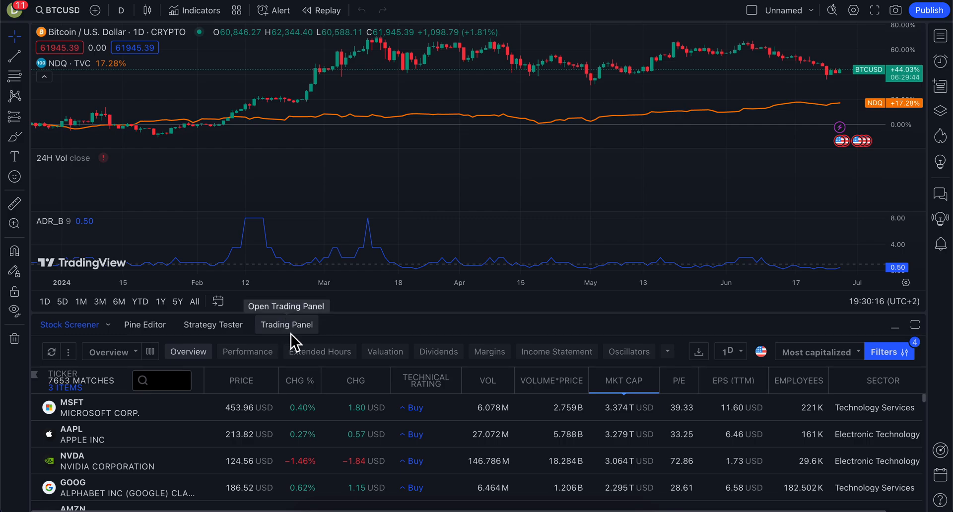
Show the Trading Panel broker list and pick the TradeStation broker.
{"action": "left_click", "coordinate": [286, 325]}
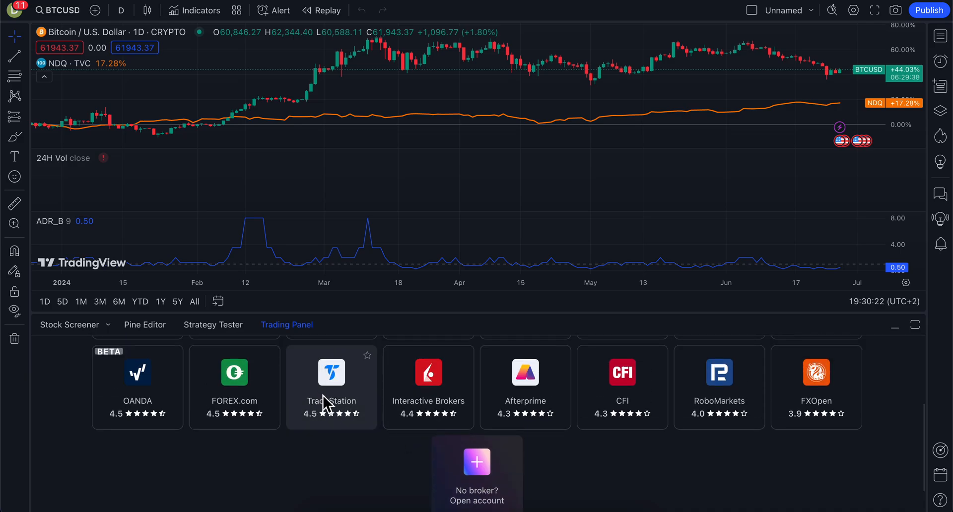
{"action": "left_click", "coordinate": [331, 387]}
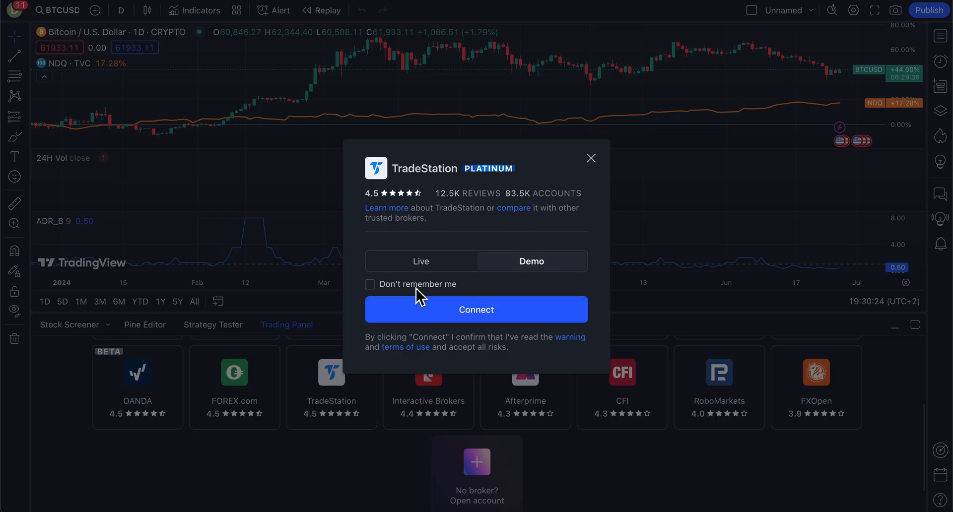
Choose the Live TradeStation account and connect, reaching the TradeStation login page.
{"action": "left_click", "coordinate": [421, 261]}
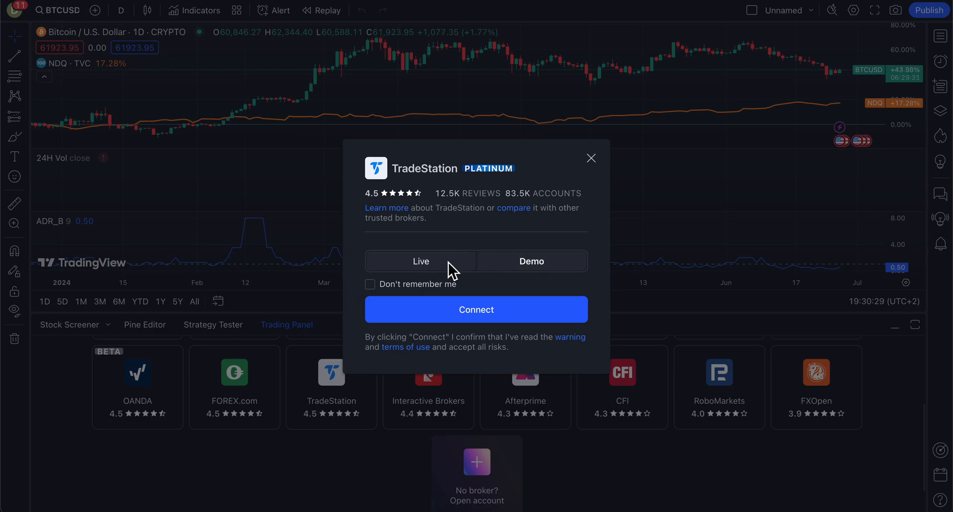
{"action": "left_click", "coordinate": [476, 310]}
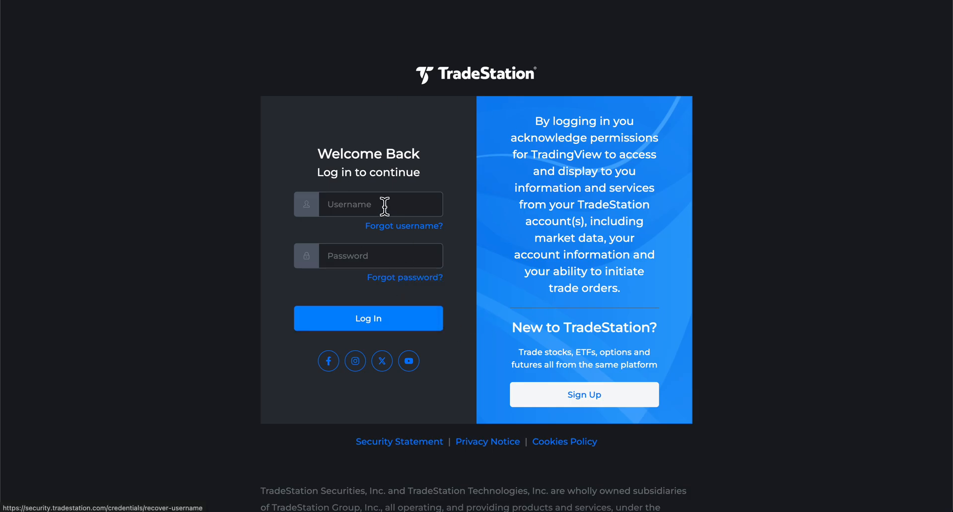
{"action": "left_click", "coordinate": [367, 318]}
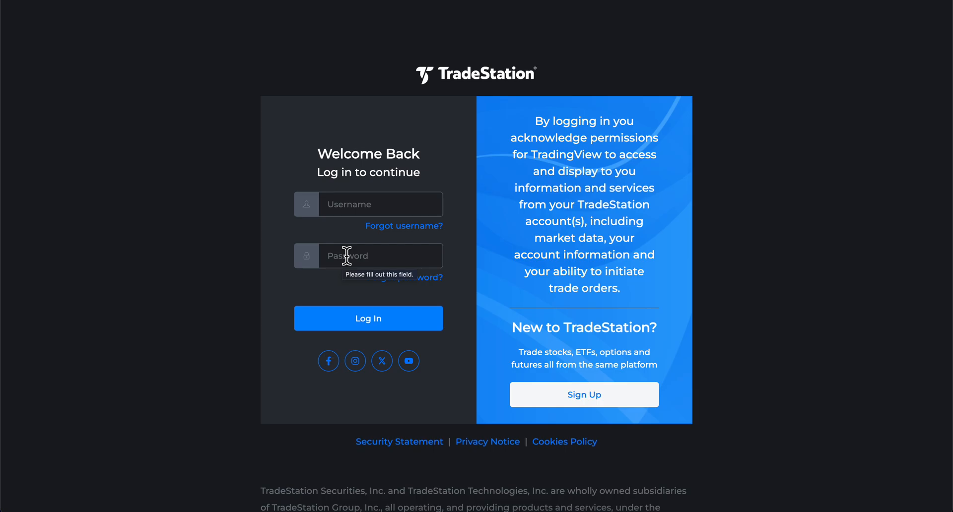
{"action": "left_click", "coordinate": [368, 318]}
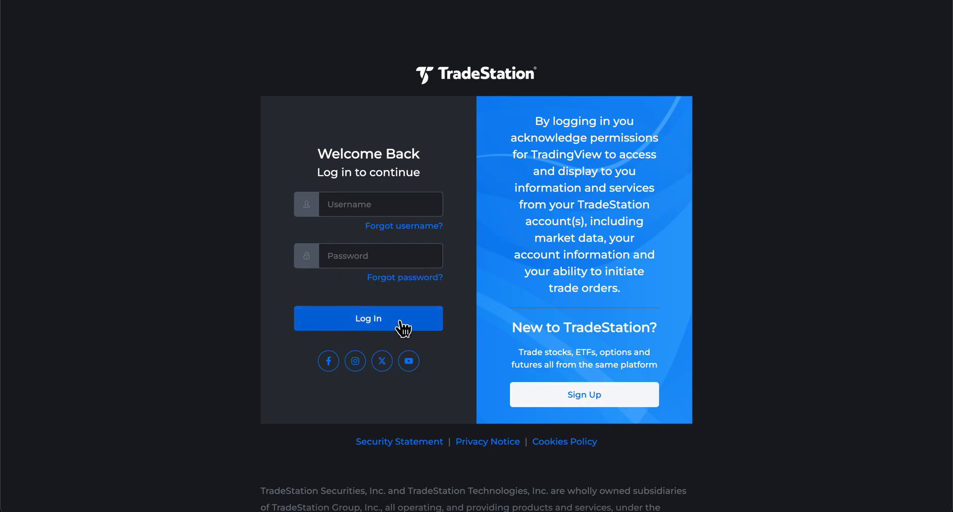